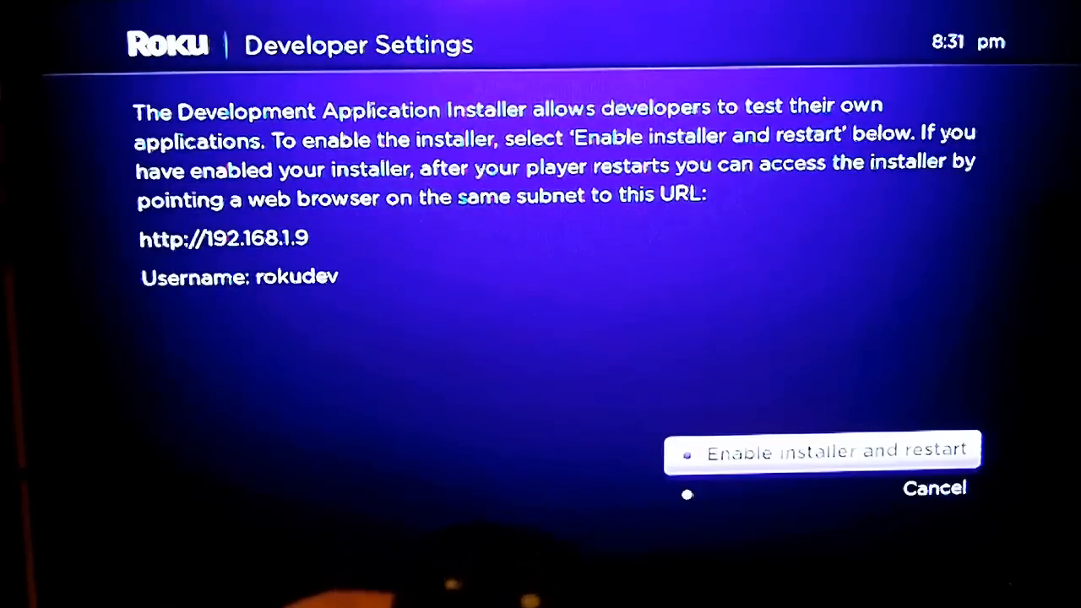
# Step: Choose 'Enable installer and restart' on the Developer Settings screen
pyautogui.click(832, 449)
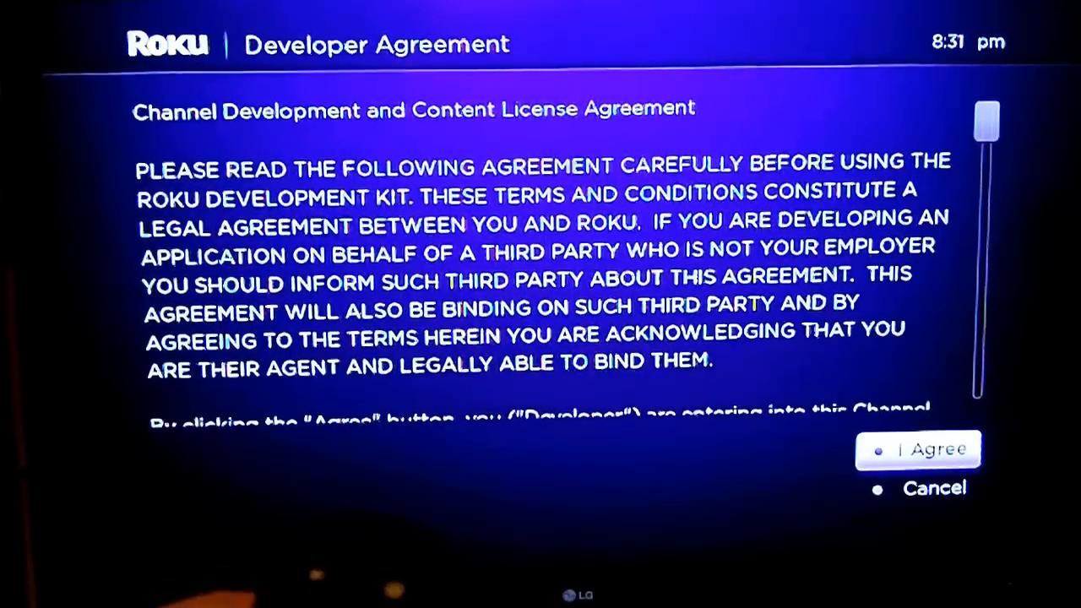
# Step: Accept the Developer Agreement with 'I Agree'
pyautogui.click(918, 449)
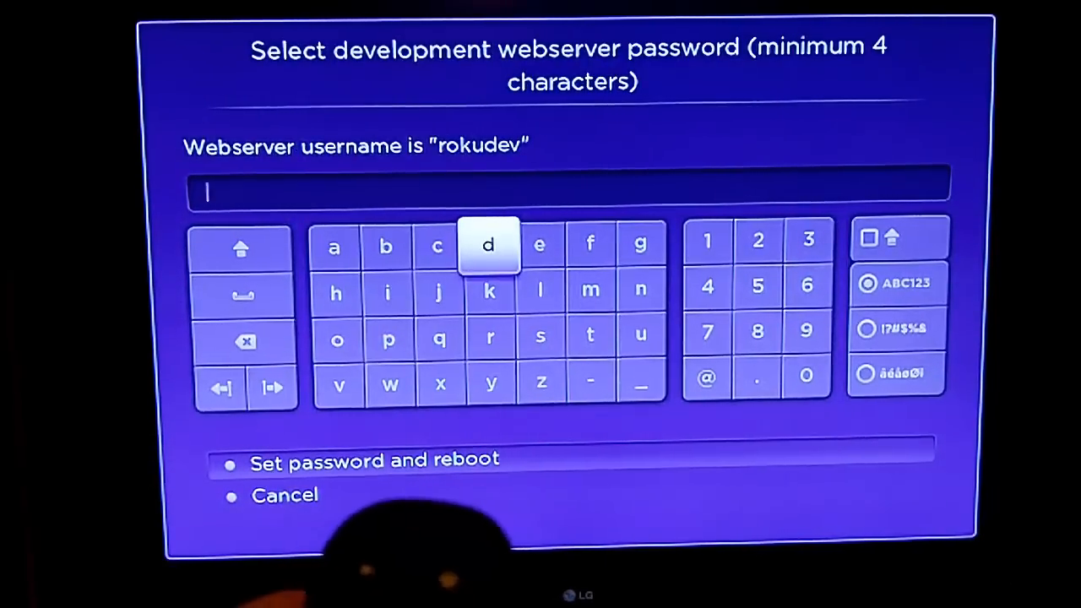
pyautogui.click(488, 245)
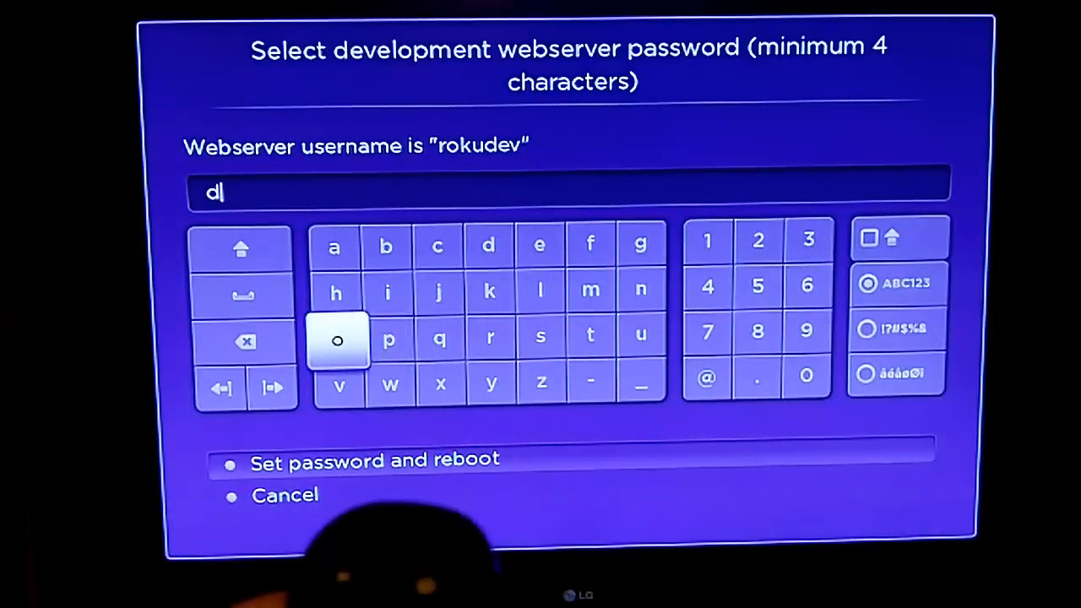
pyautogui.click(337, 340)
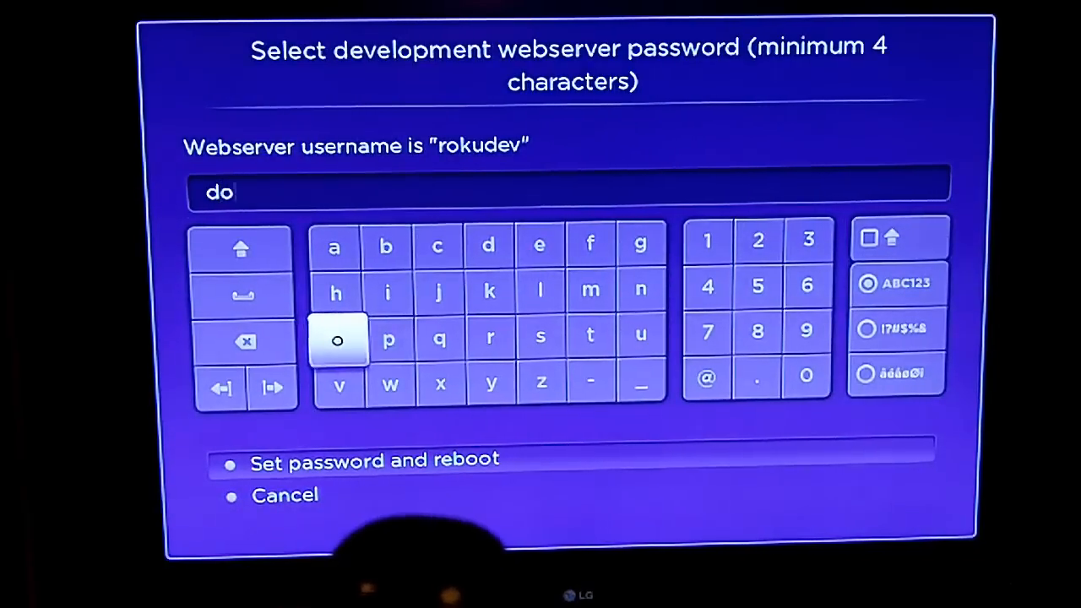
pyautogui.click(337, 340)
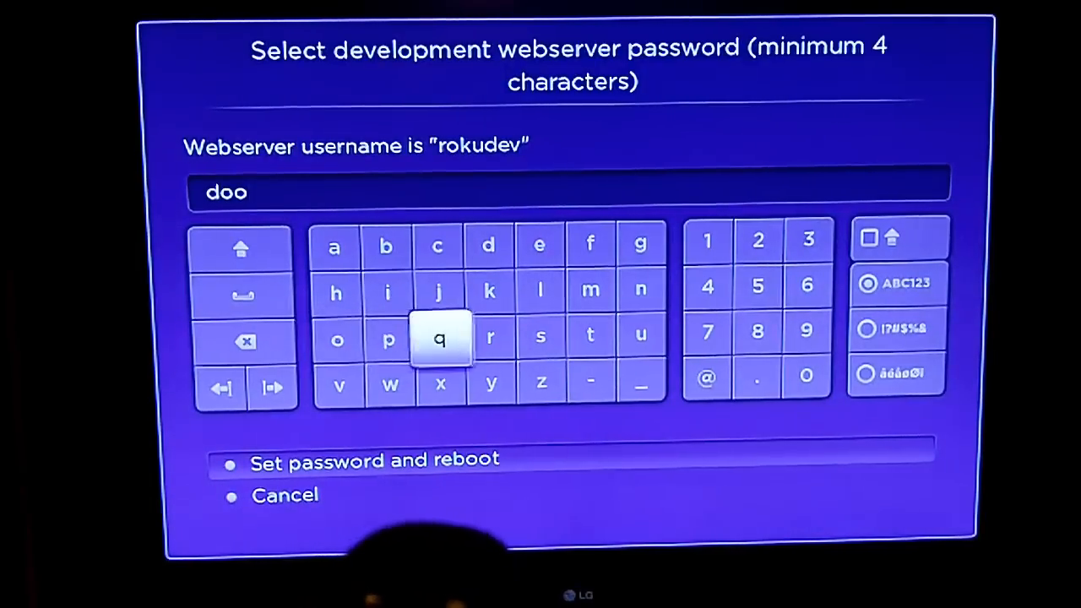
pyautogui.moveTo(640, 244)
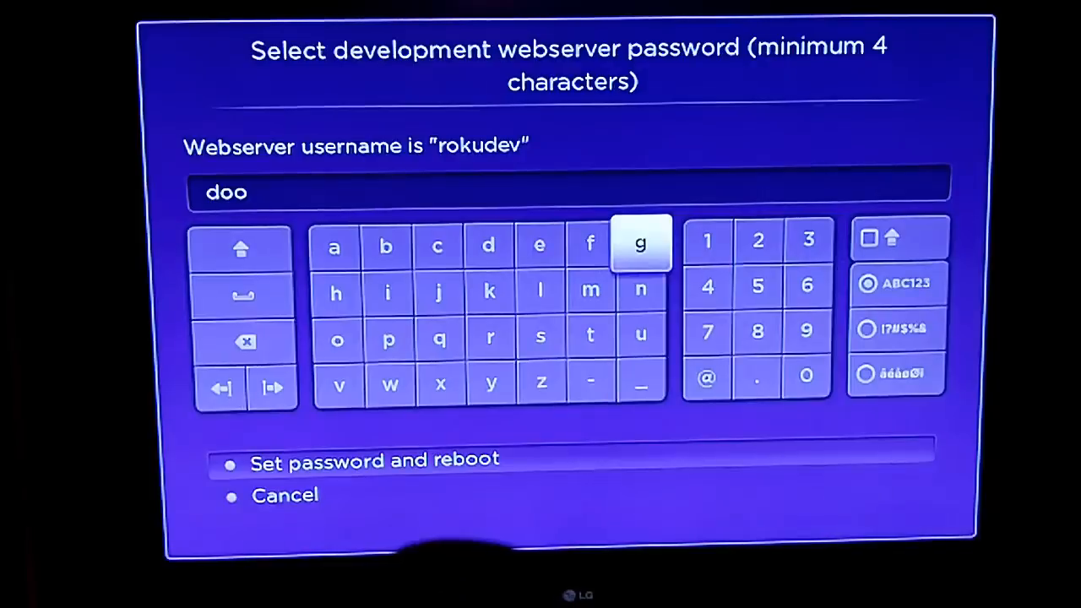
pyautogui.click(640, 245)
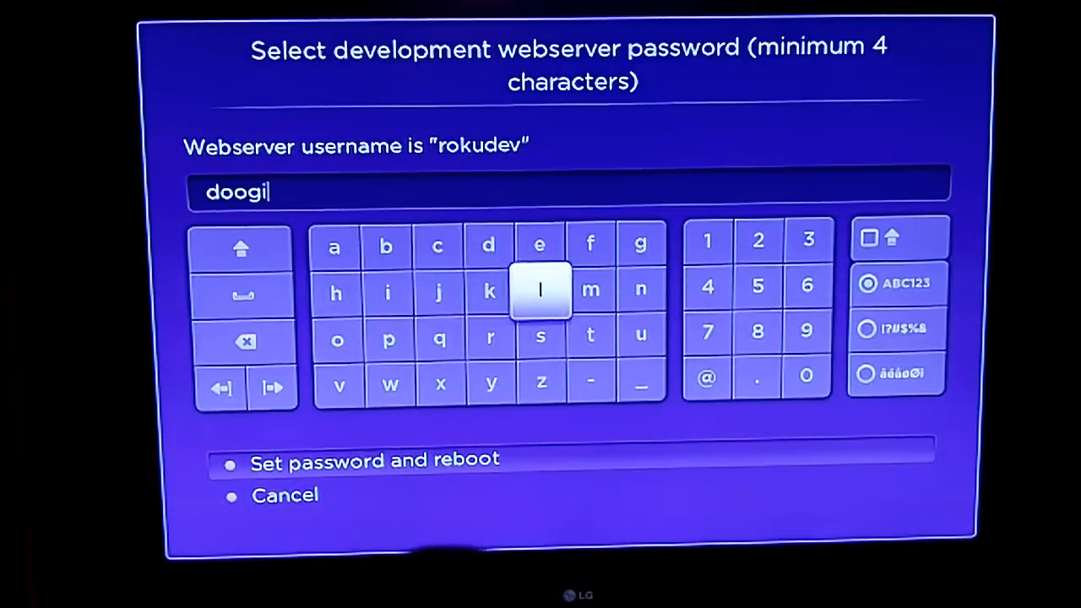
pyautogui.click(539, 245)
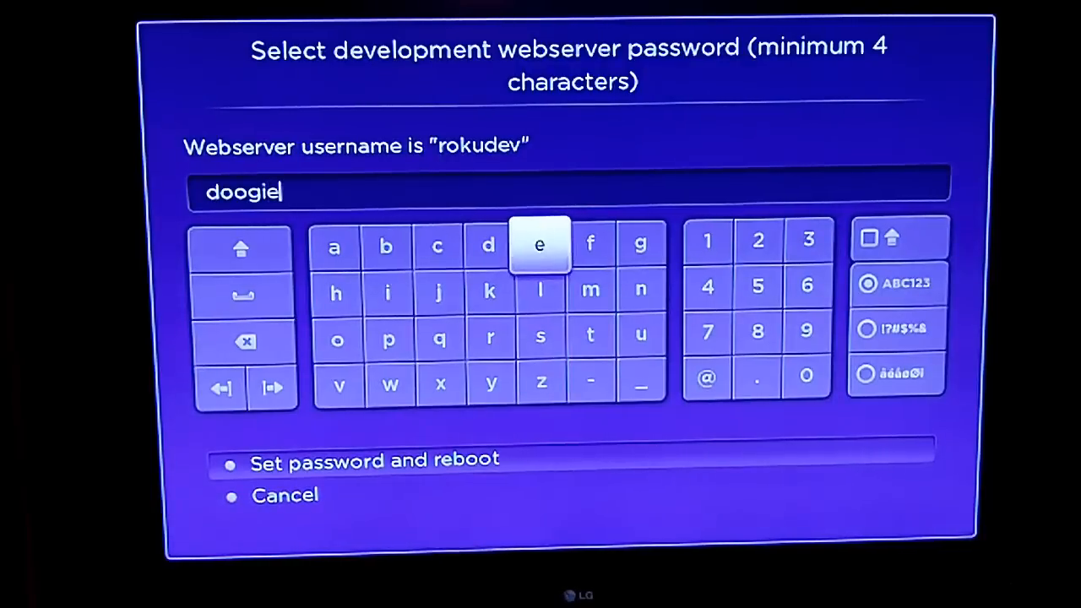